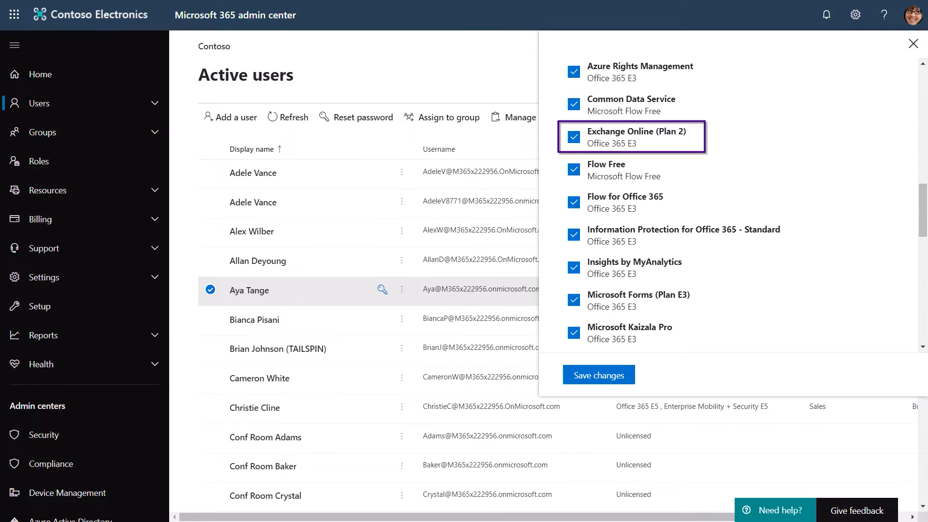
pyautogui.scroll(-3)
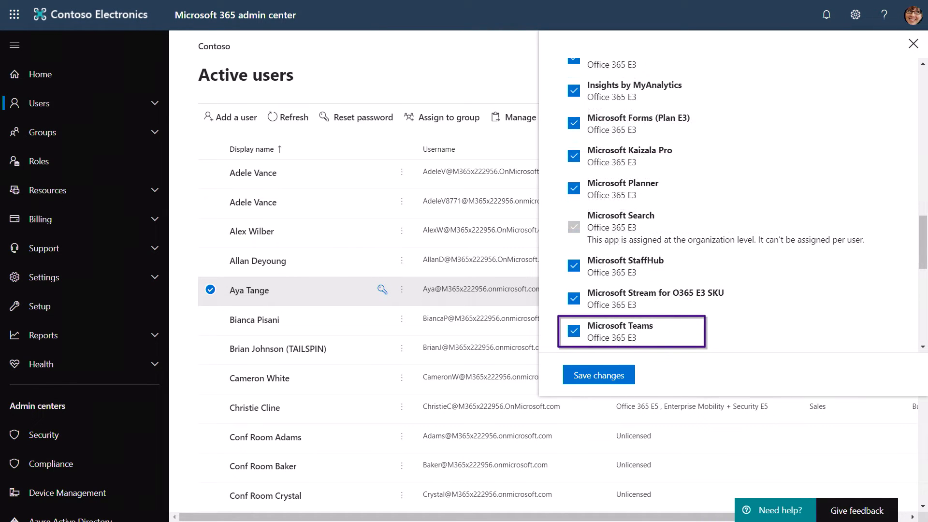
pyautogui.scroll(-3)
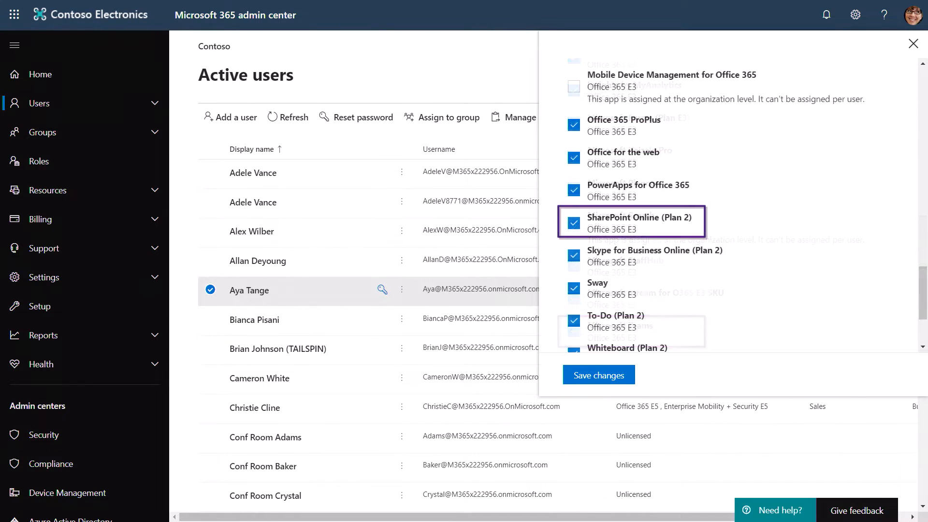